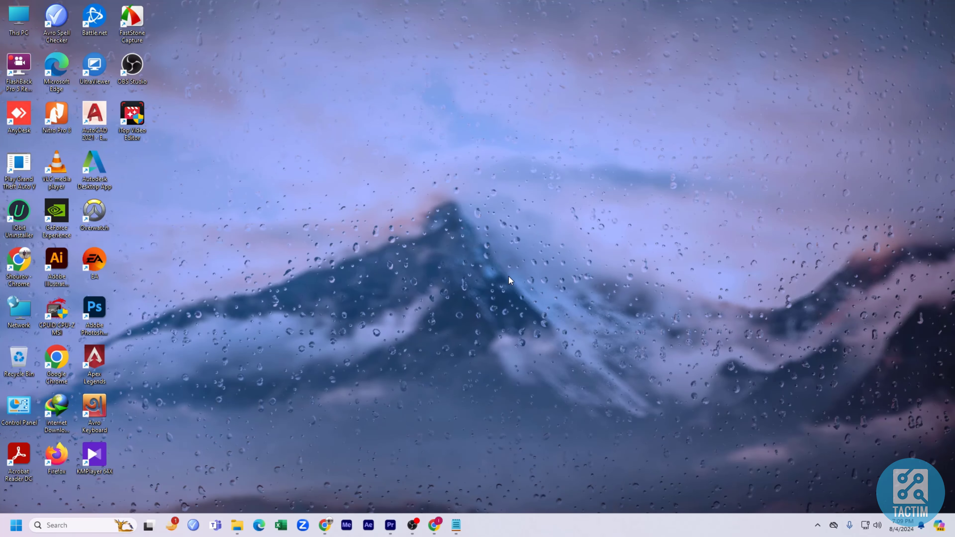
- Launch Premiere Pro from the taskbar to load the cruise-ship project
click(390, 524)
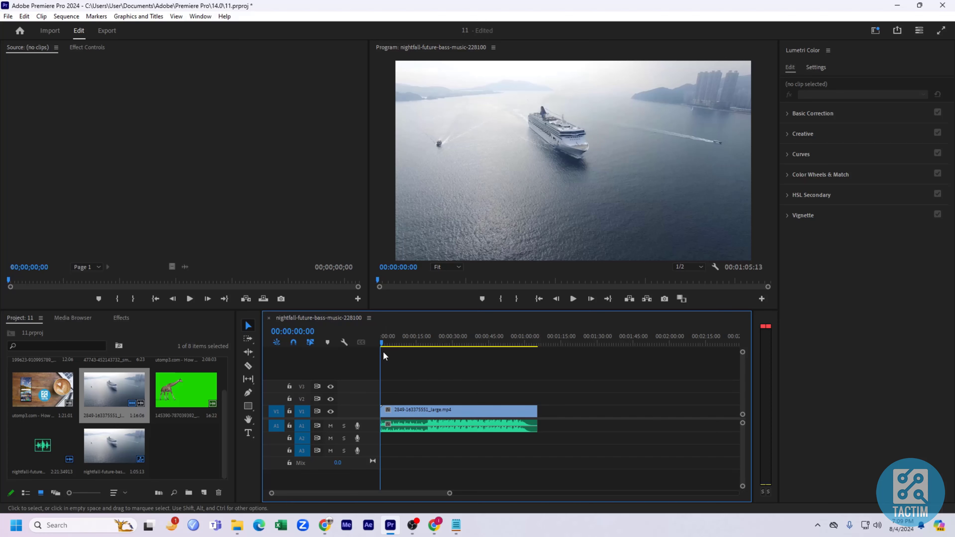
- Play the sequence from the start and pause it around the 29-second mark
click(458, 426)
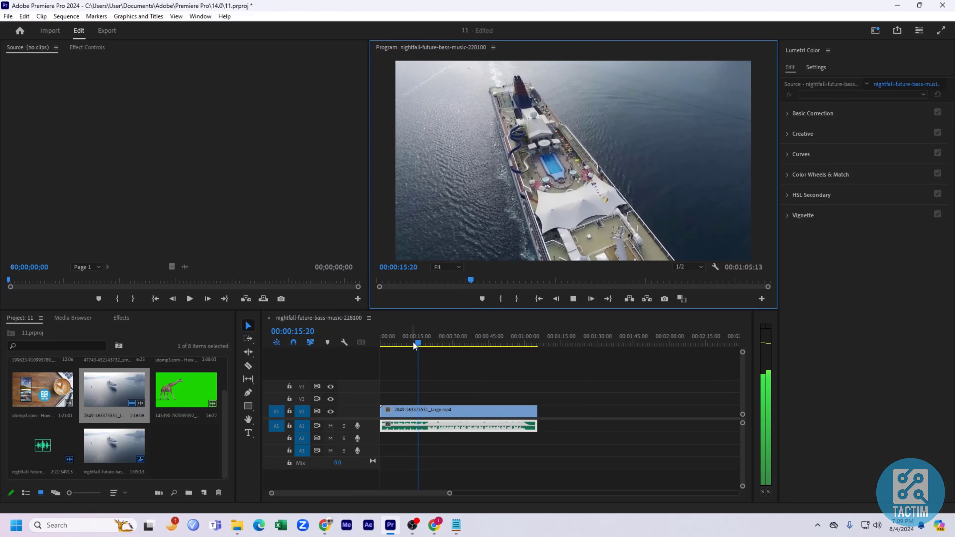
click(423, 342)
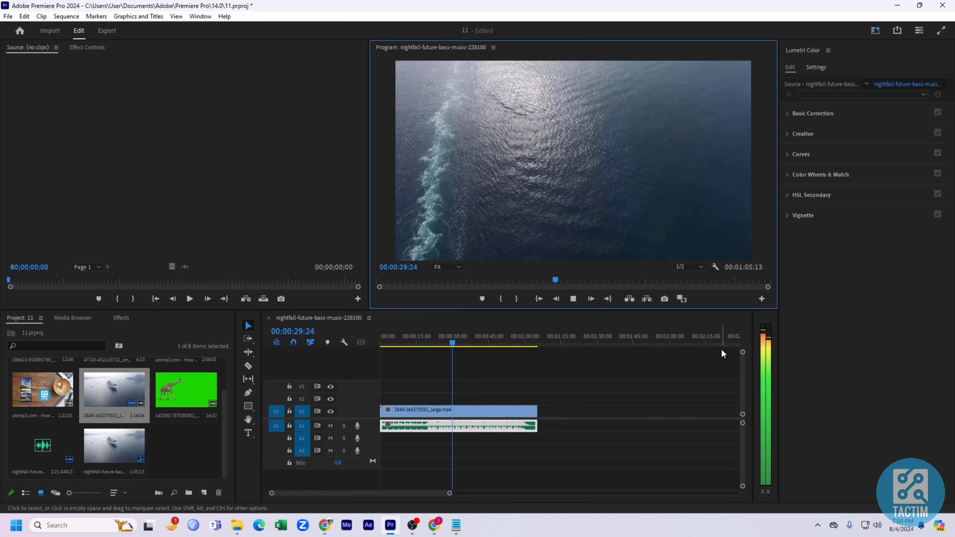
click(572, 298)
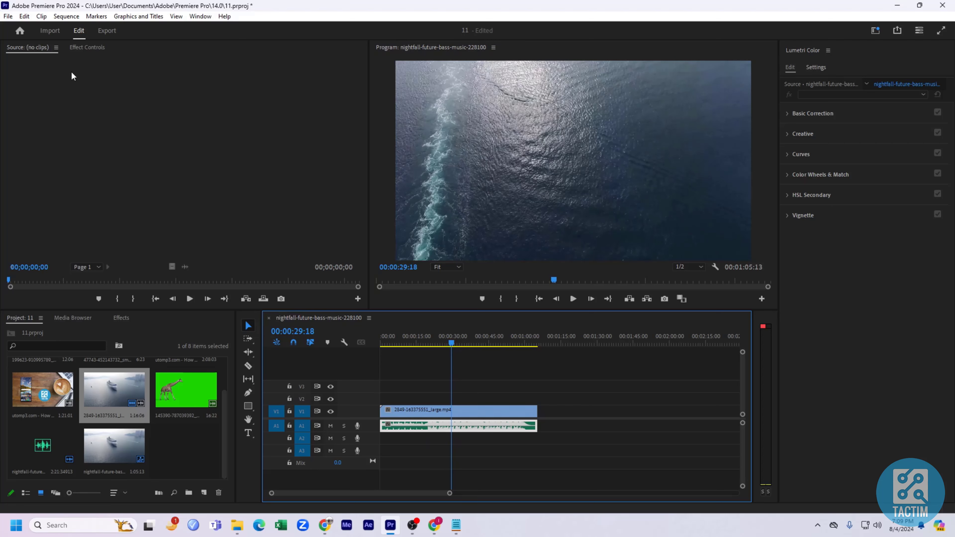
mouse_move(80, 56)
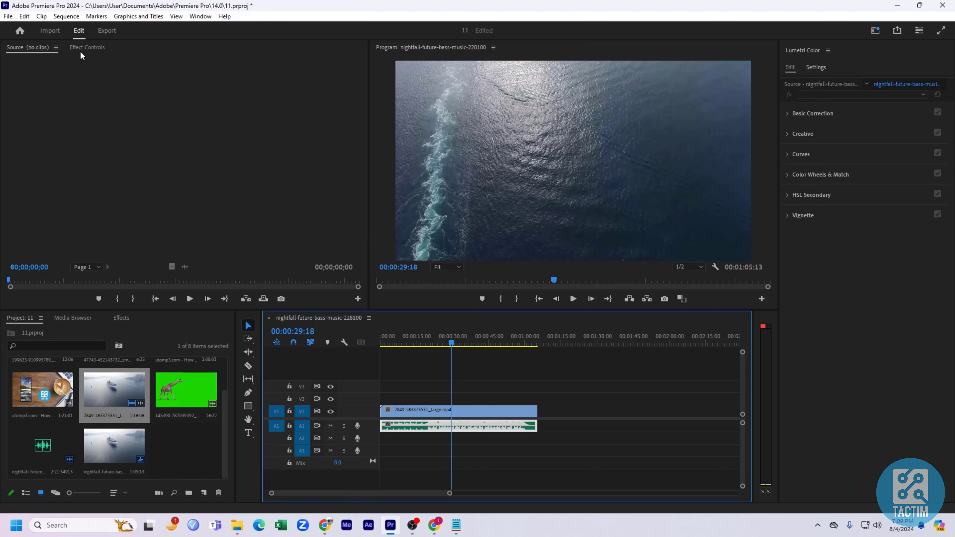
- Show the music clip in Effect Controls with its Volume effect expanded at 0 dB
click(86, 48)
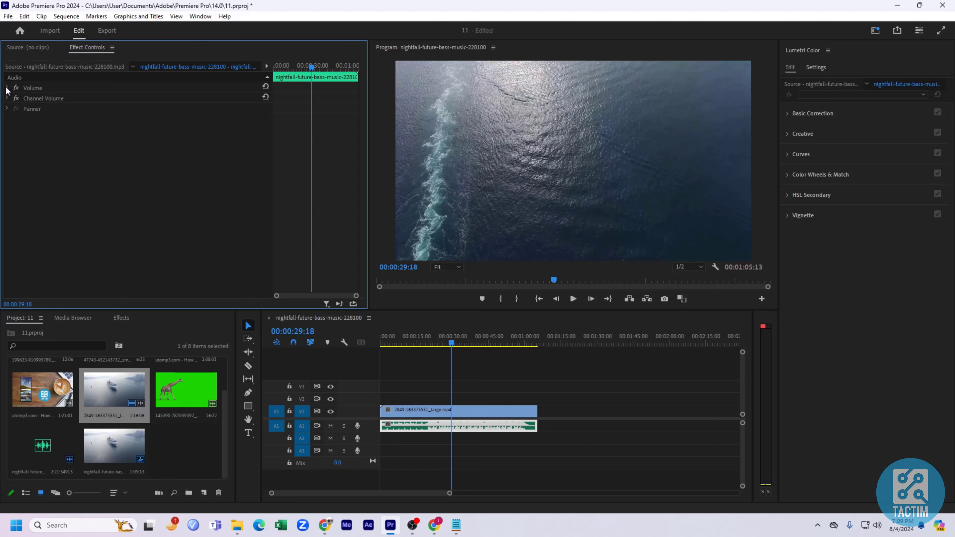
click(6, 88)
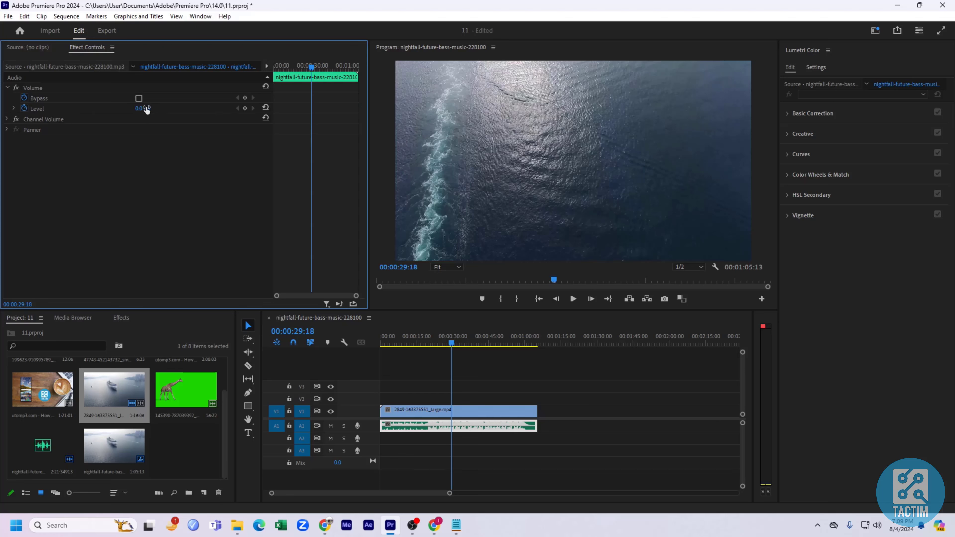
- Drag the music clip's Volume Level down to about -9.2 dB
double_click(141, 108)
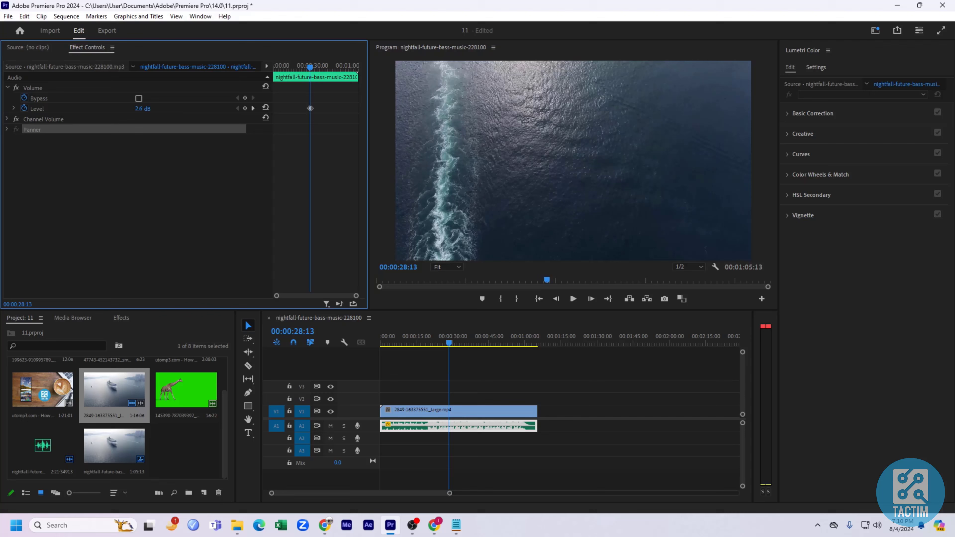
drag(142, 109, 137, 109)
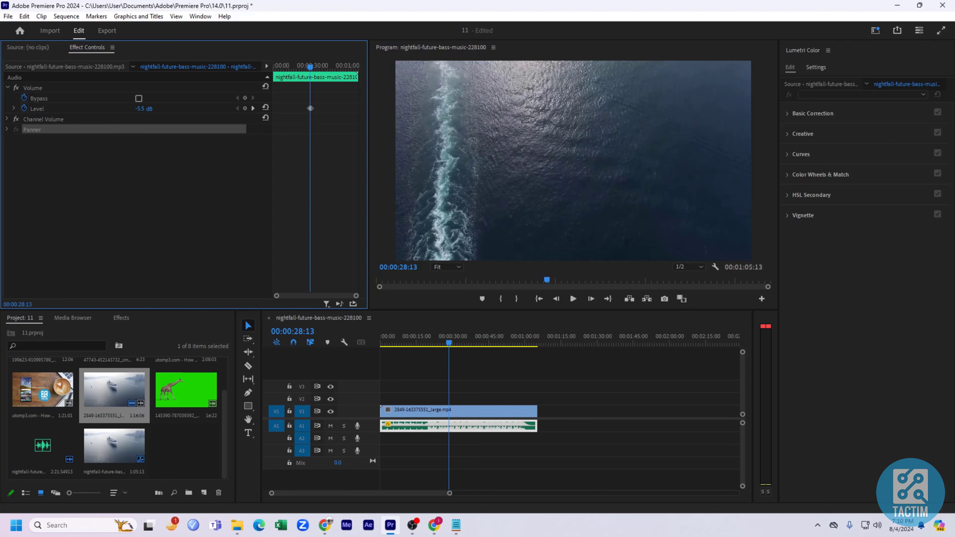
click(572, 299)
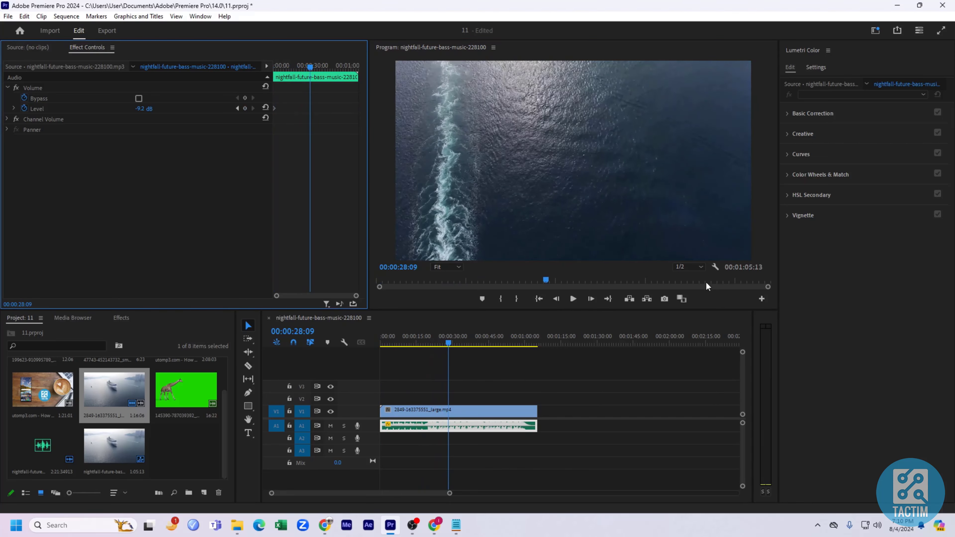
- Replay the sequence from about 13 seconds to check the music at -15.8 dB, pausing near 17 seconds
click(572, 298)
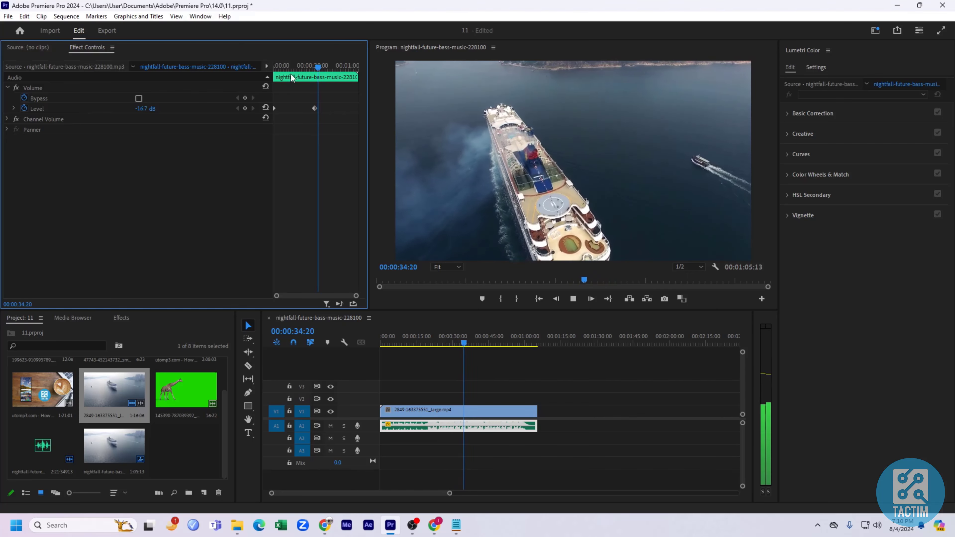
click(572, 298)
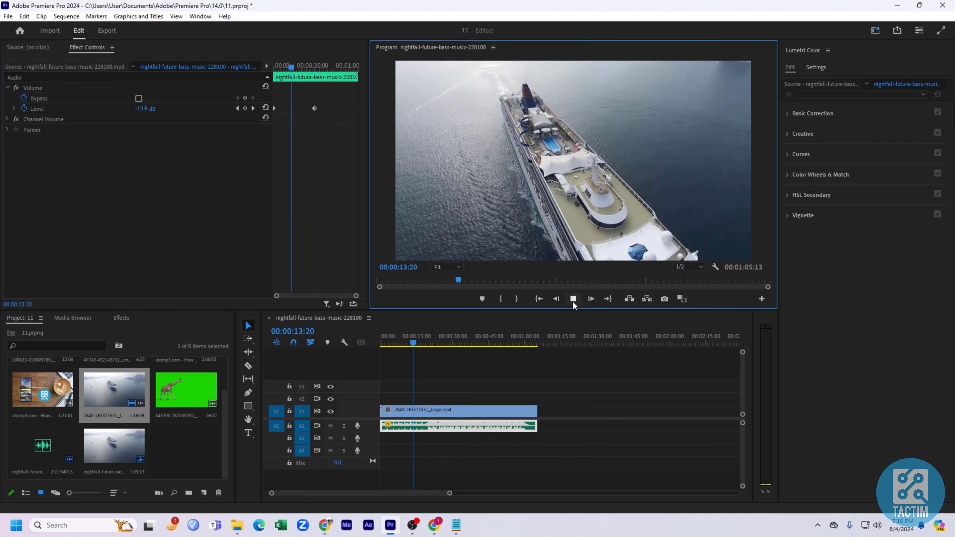
click(589, 298)
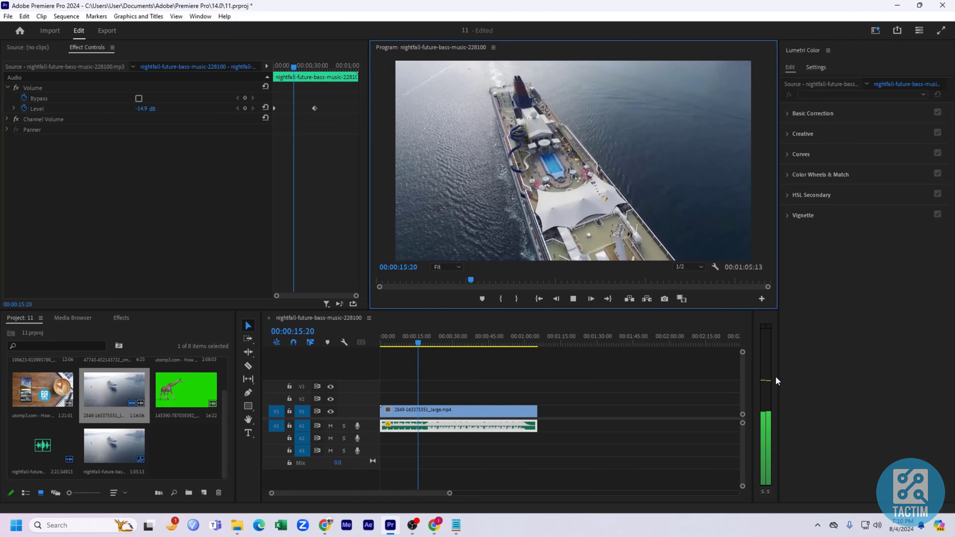
click(589, 299)
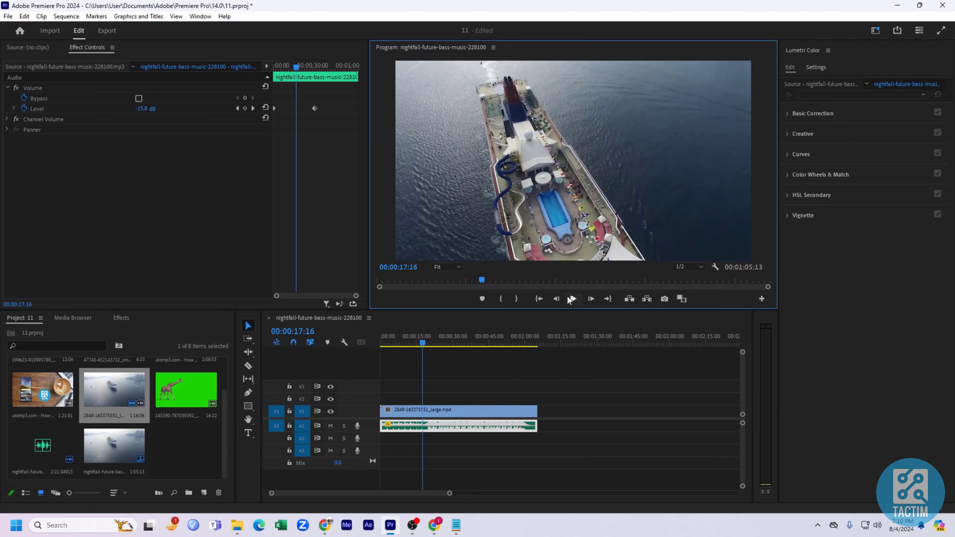
mouse_move(538, 298)
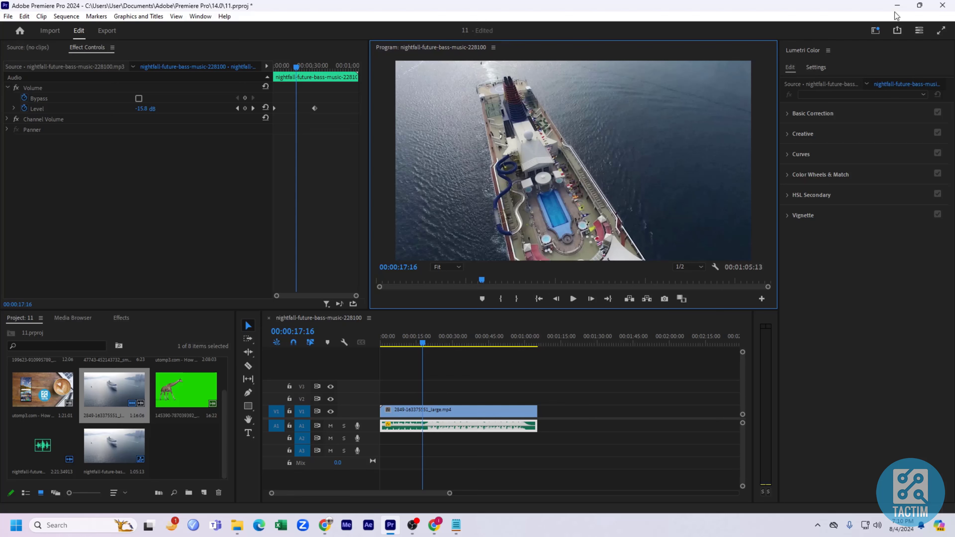
mouse_move(872, 22)
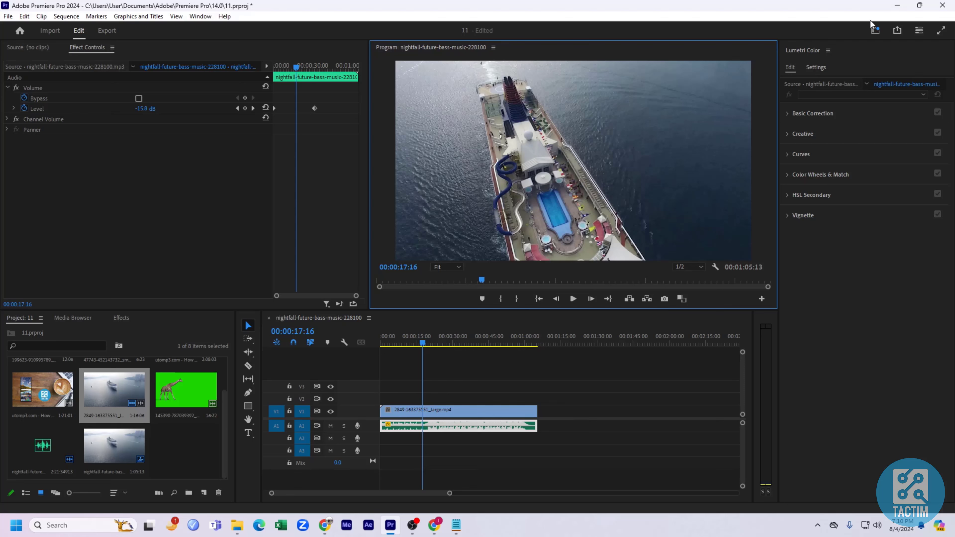